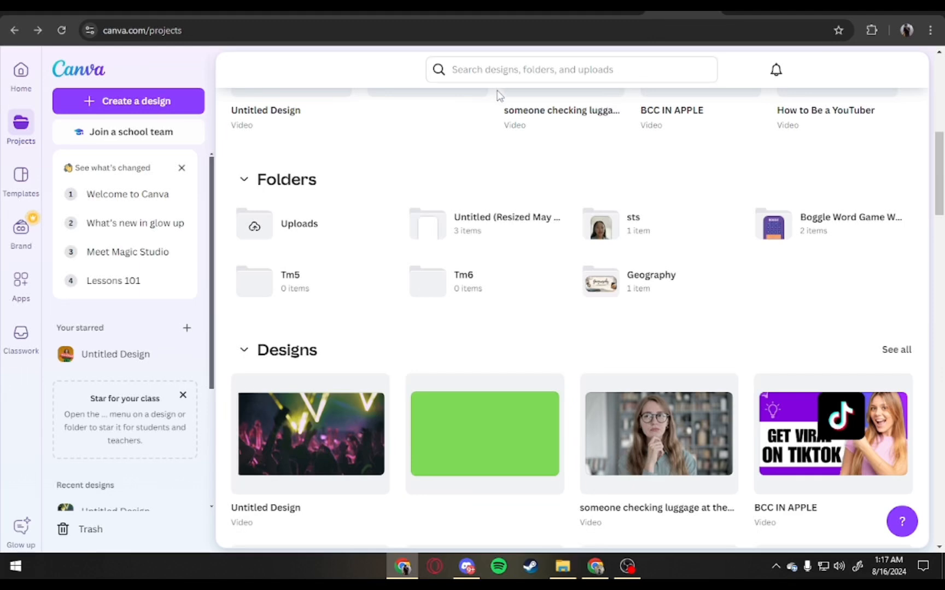
mouse_move(794, 524)
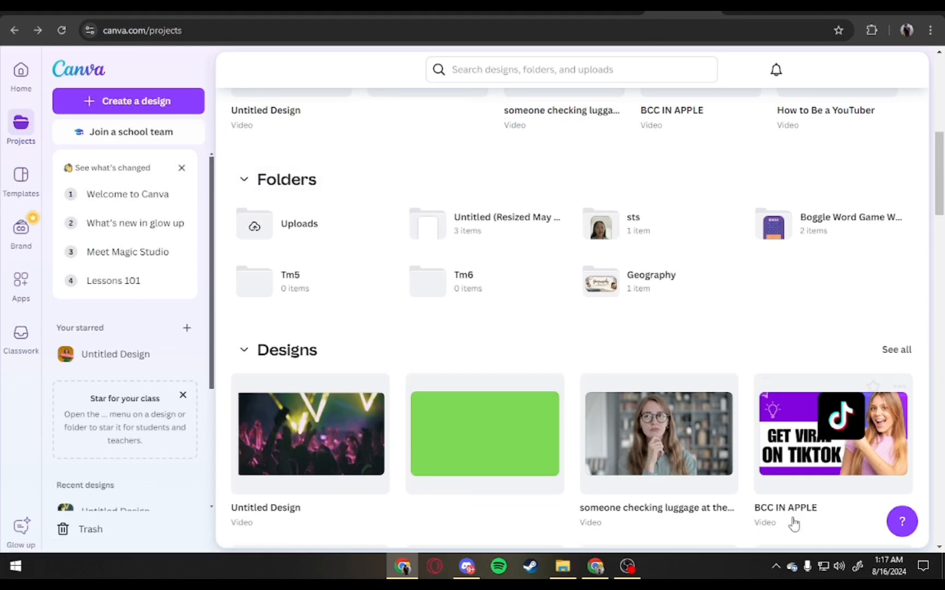
mouse_move(695, 234)
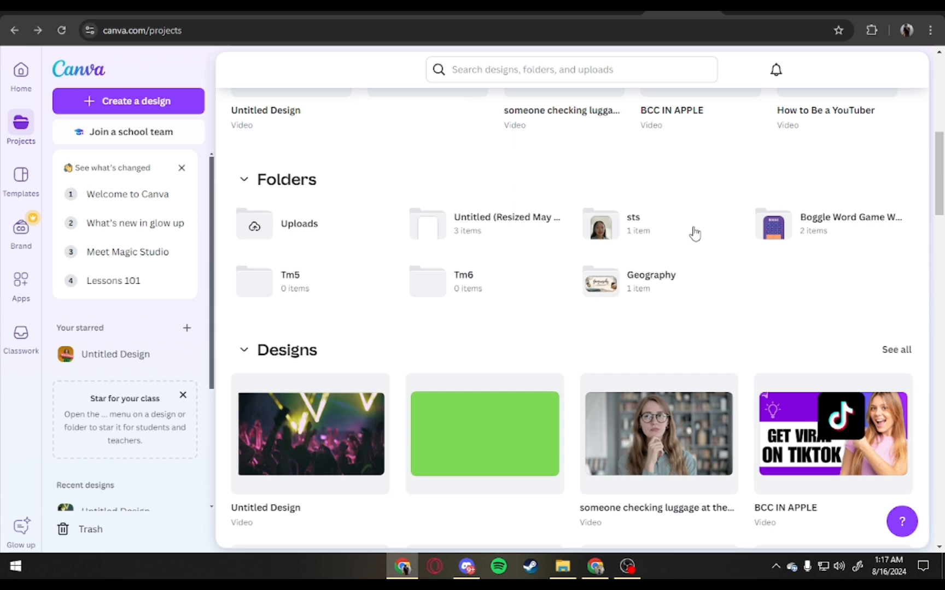
mouse_move(881, 459)
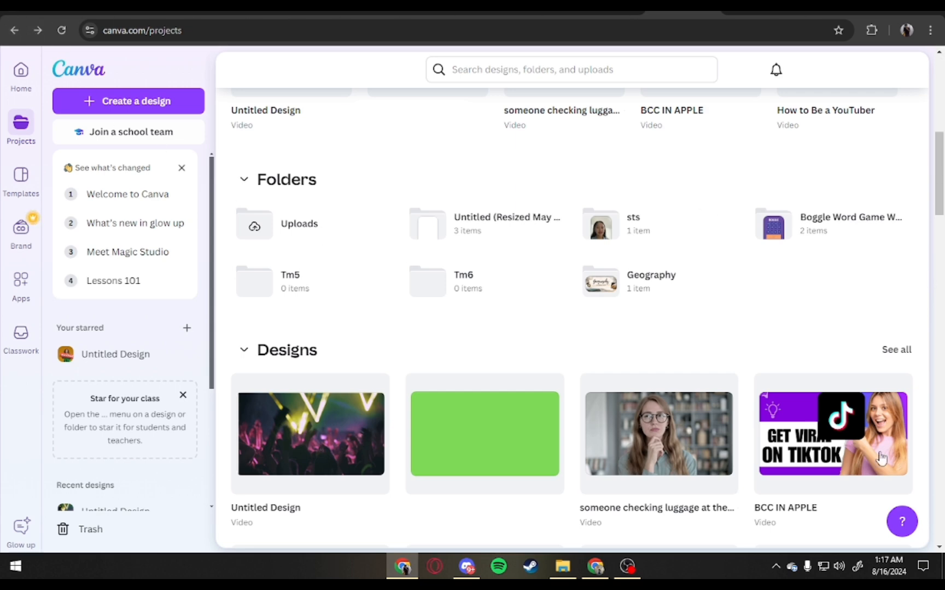
mouse_move(219, 349)
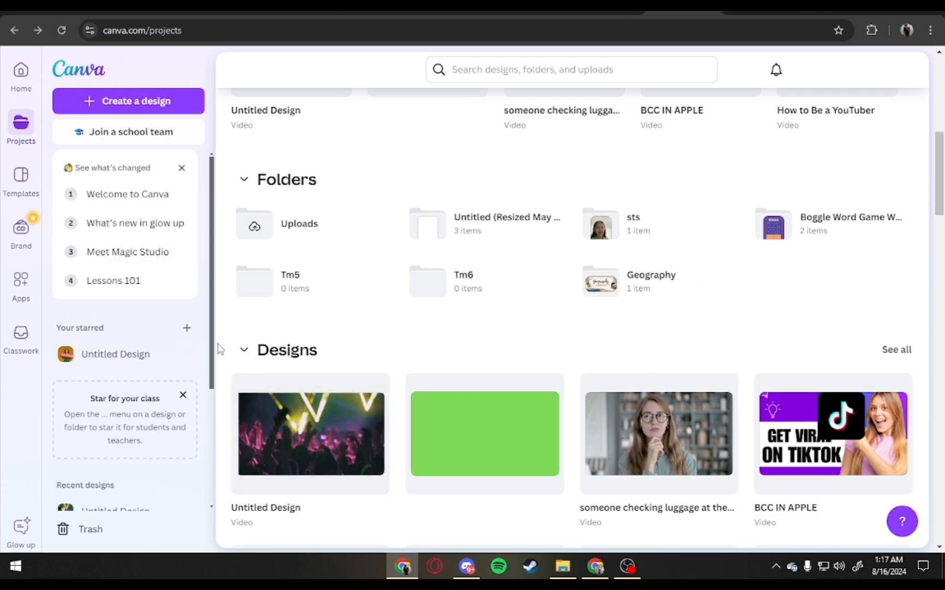
mouse_move(143, 112)
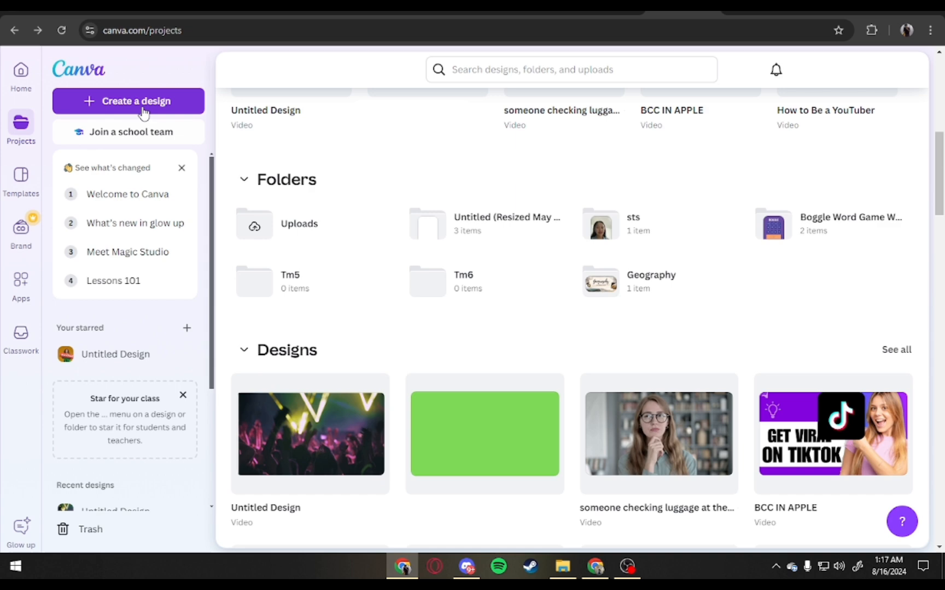
Upload SAMPLE FOR PDF.pdf from the computer as a new Canva design
left_click(129, 100)
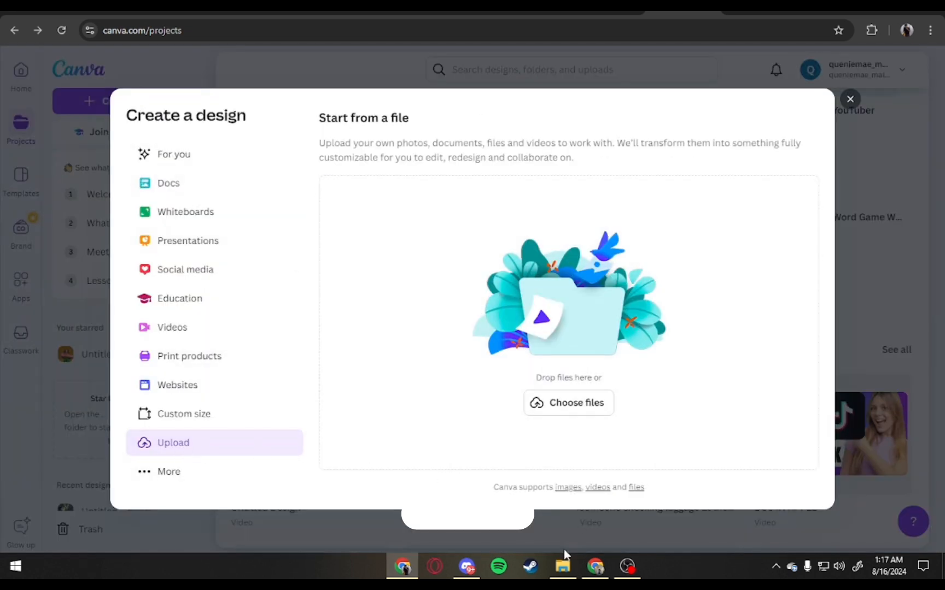
left_click(567, 402)
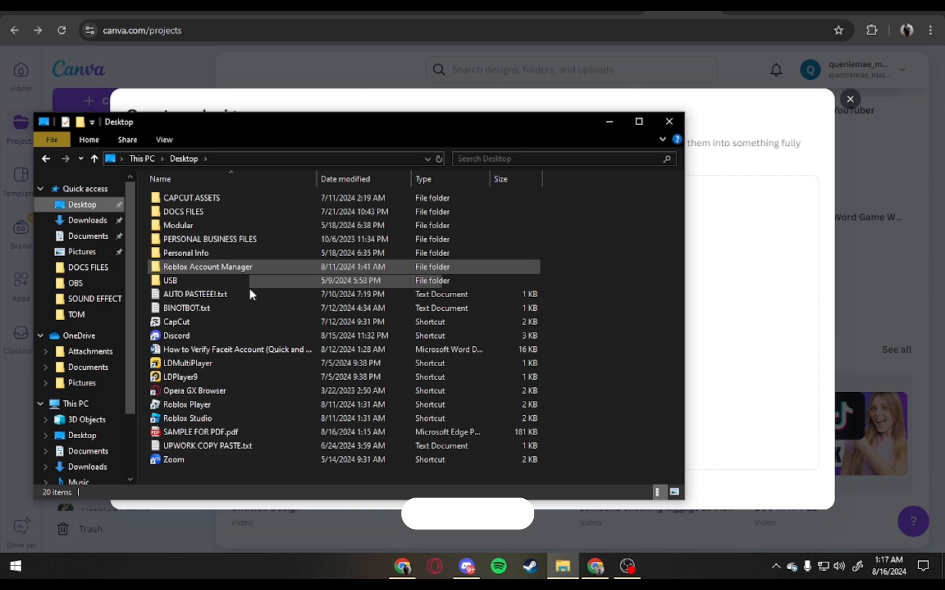
left_click(185, 253)
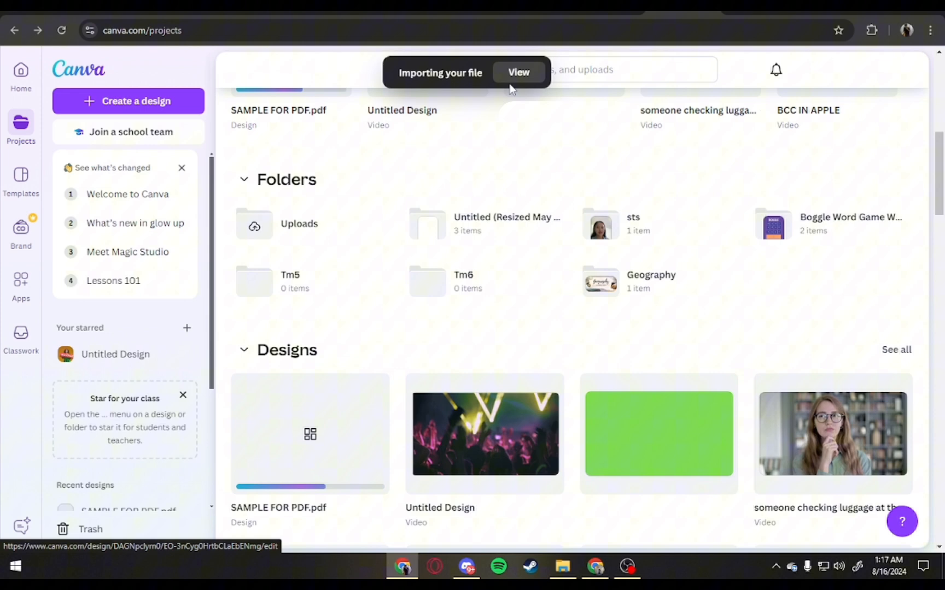
Open the imported SAMPLE FOR PDF.pdf from the importing notification
left_click(518, 72)
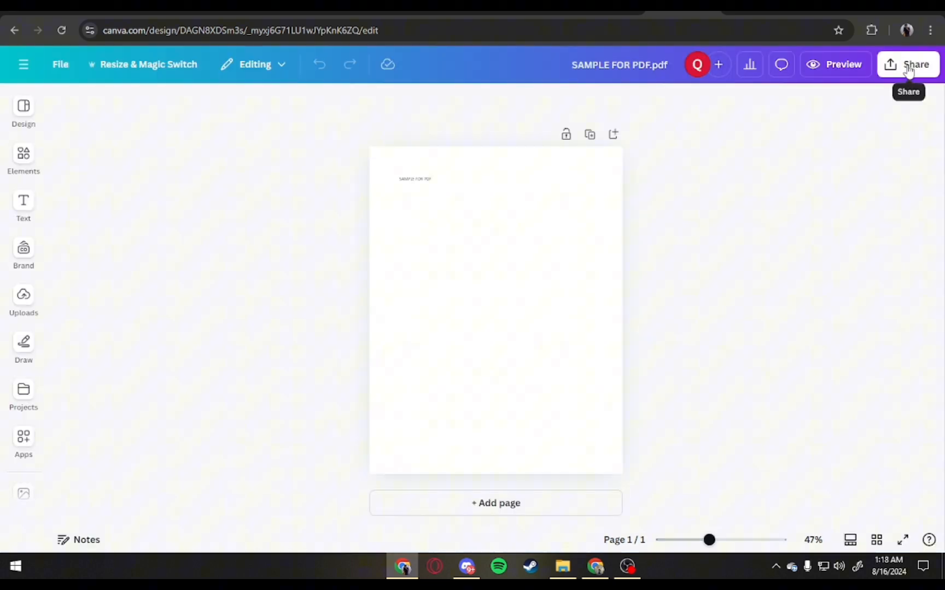
Open the Share download settings and set the file type to PDF Print
left_click(914, 64)
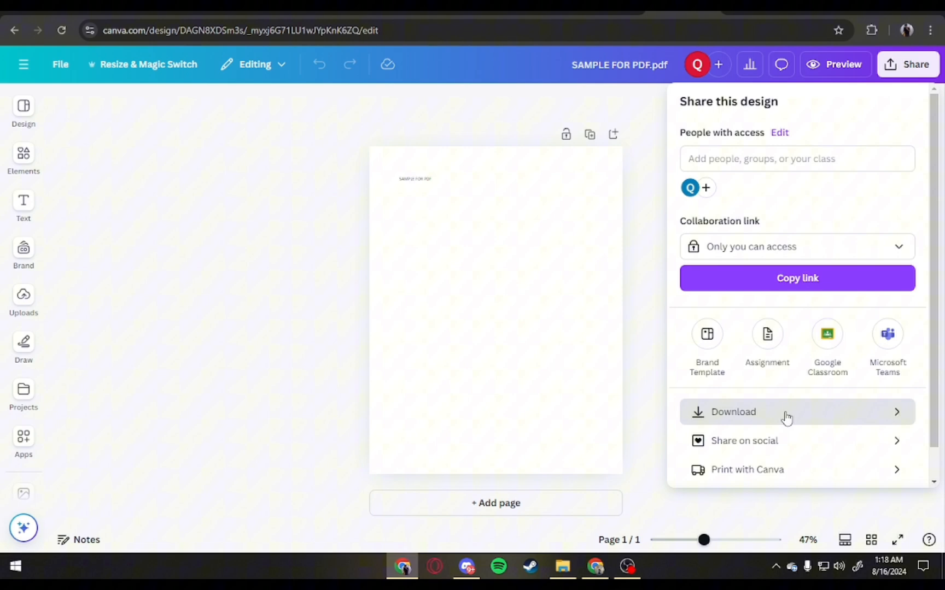
left_click(732, 412)
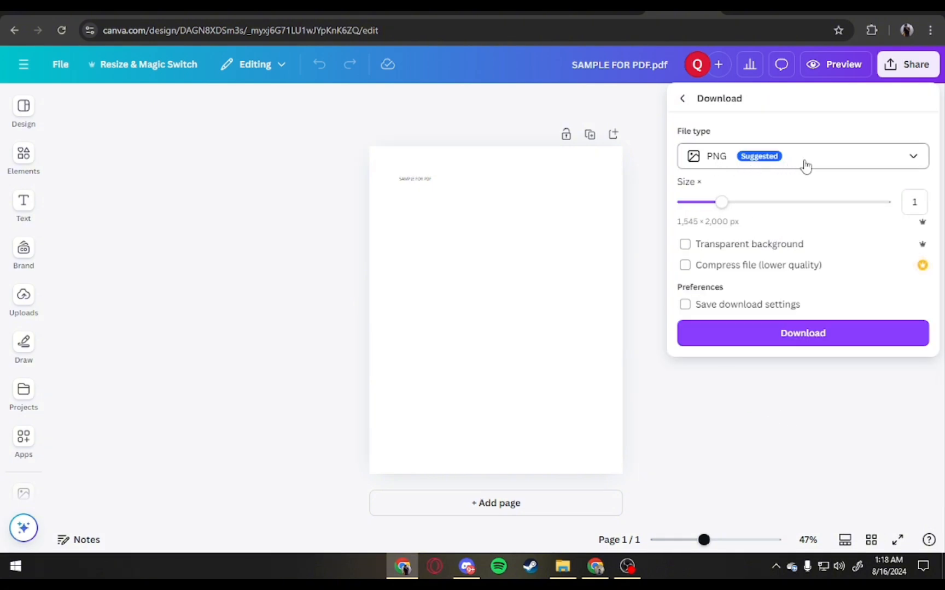
left_click(802, 156)
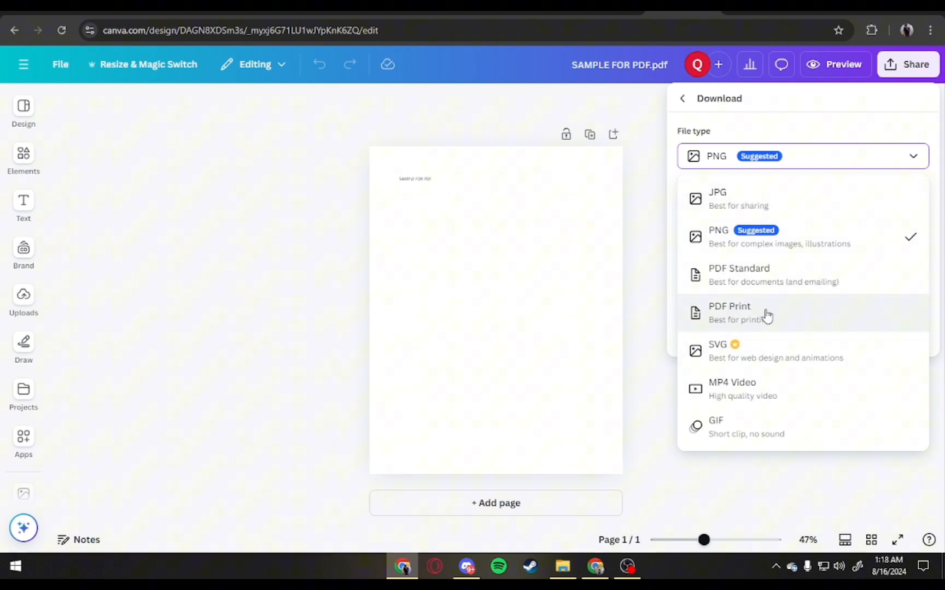
mouse_move(780, 300)
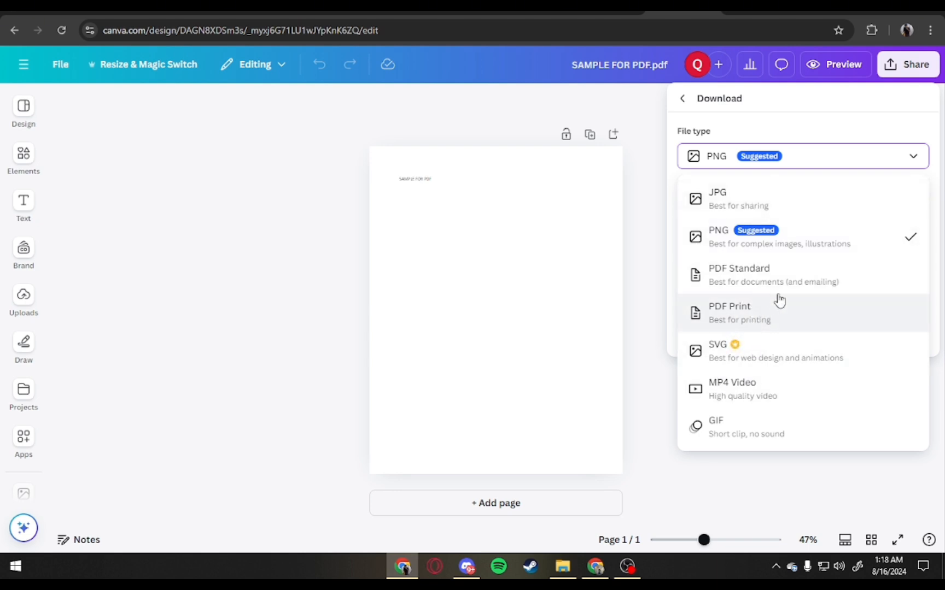
left_click(729, 312)
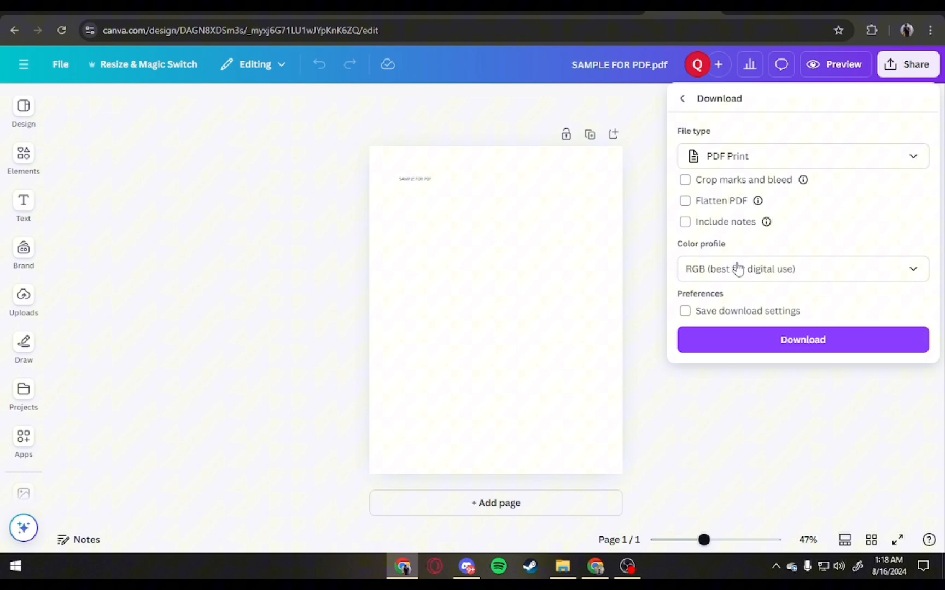
mouse_move(803, 179)
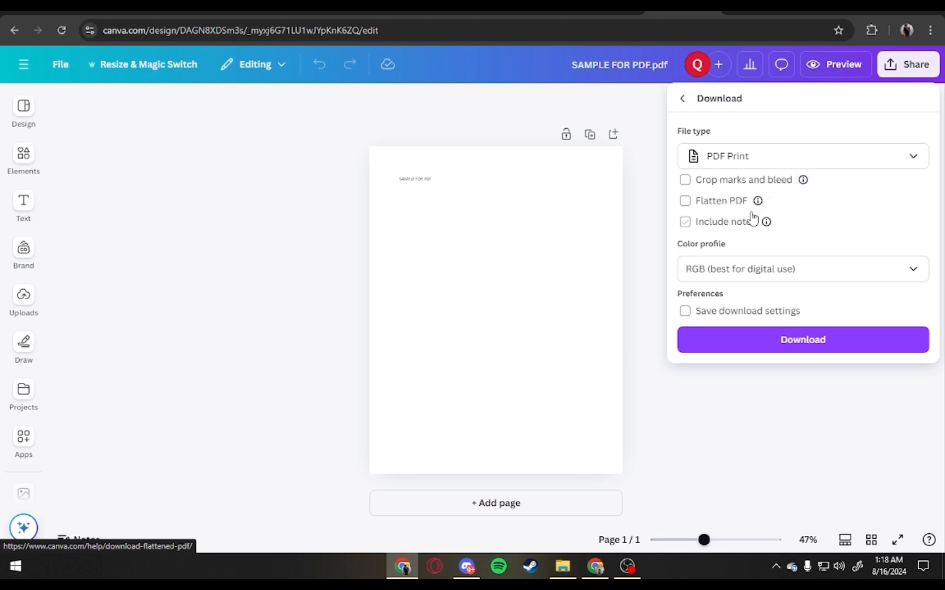
Switch the file type to PDF Standard and download the design
left_click(802, 156)
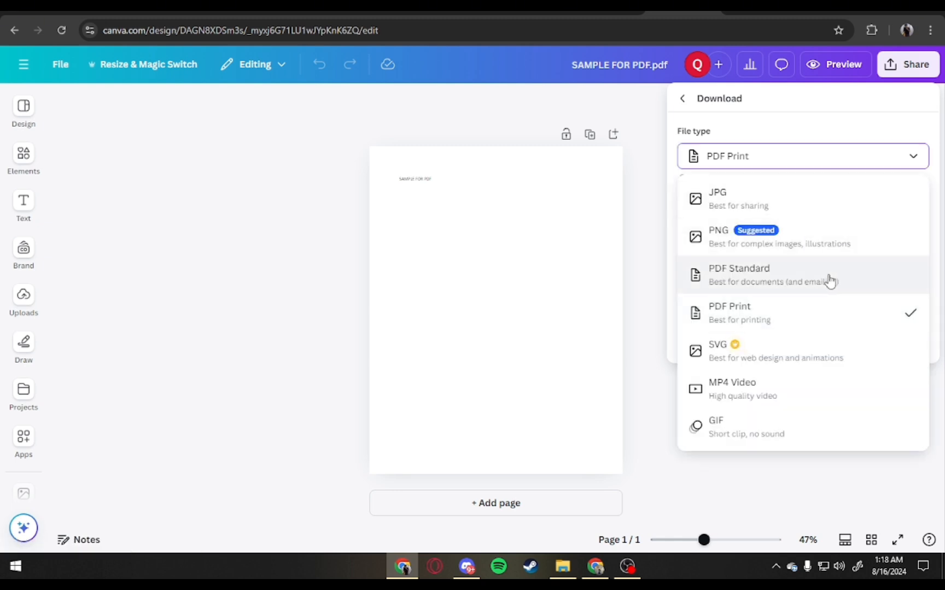
mouse_move(708, 278)
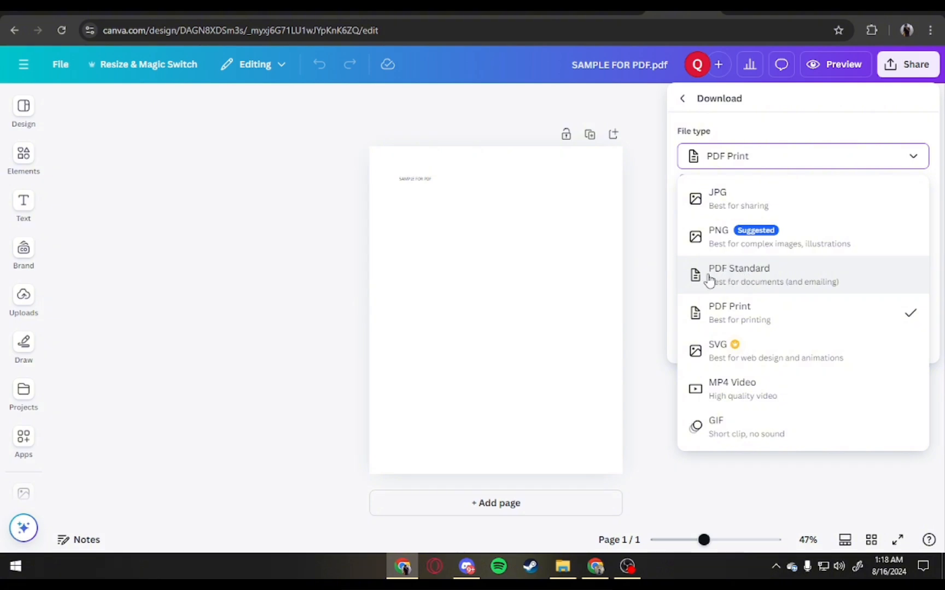
left_click(739, 275)
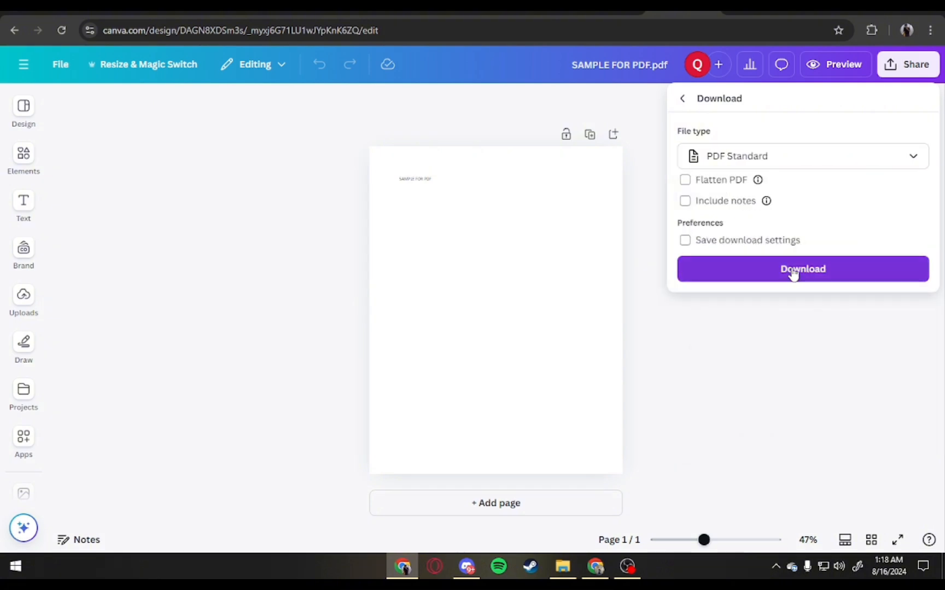
left_click(802, 269)
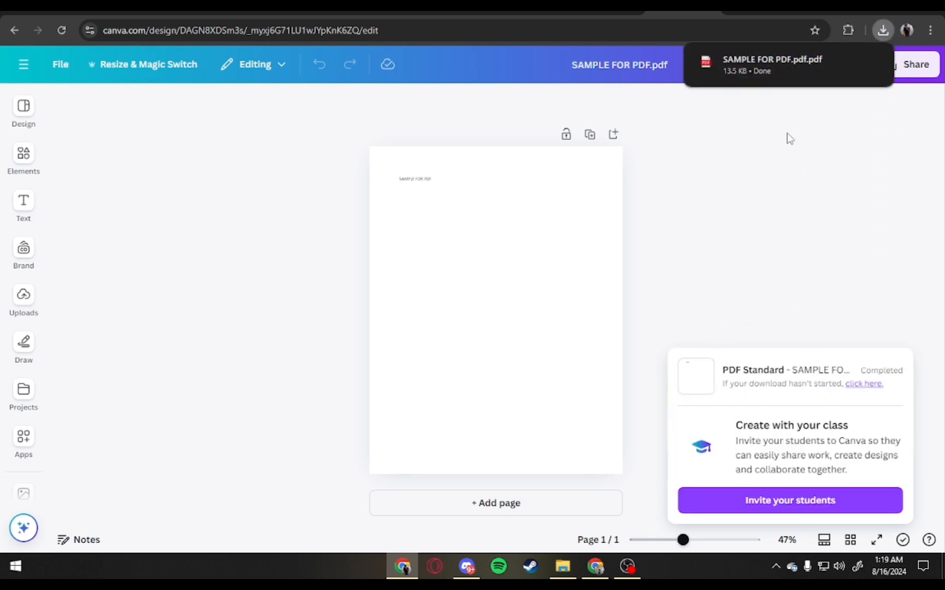
Open Chrome's download history showing SAMPLE FOR PDF.pdf from canva.com
left_click(882, 30)
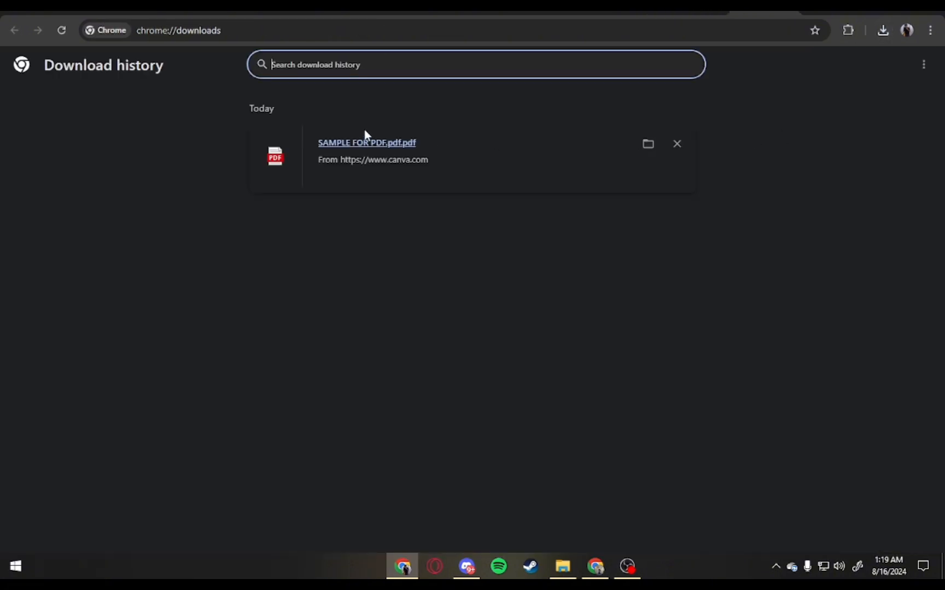
mouse_move(418, 148)
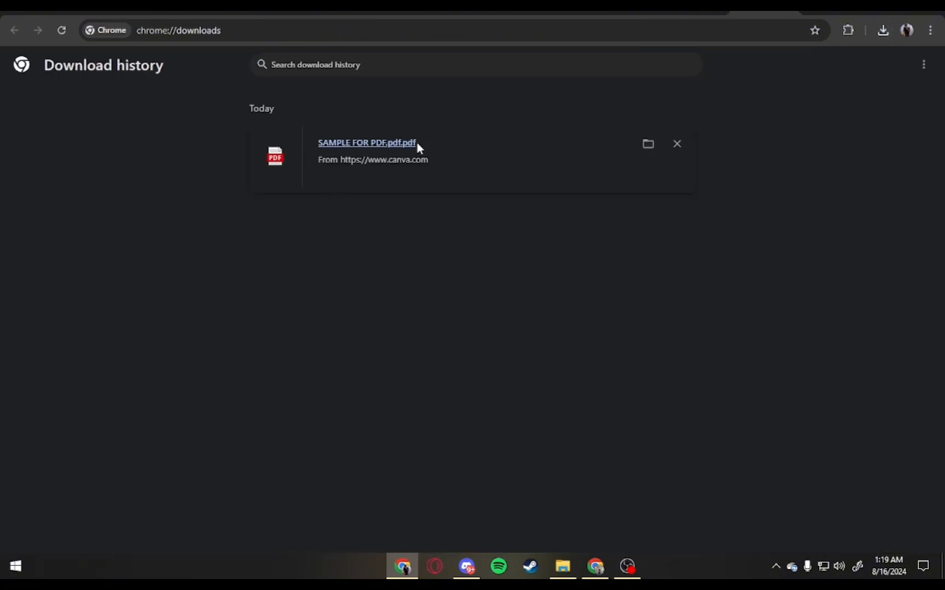
mouse_move(383, 155)
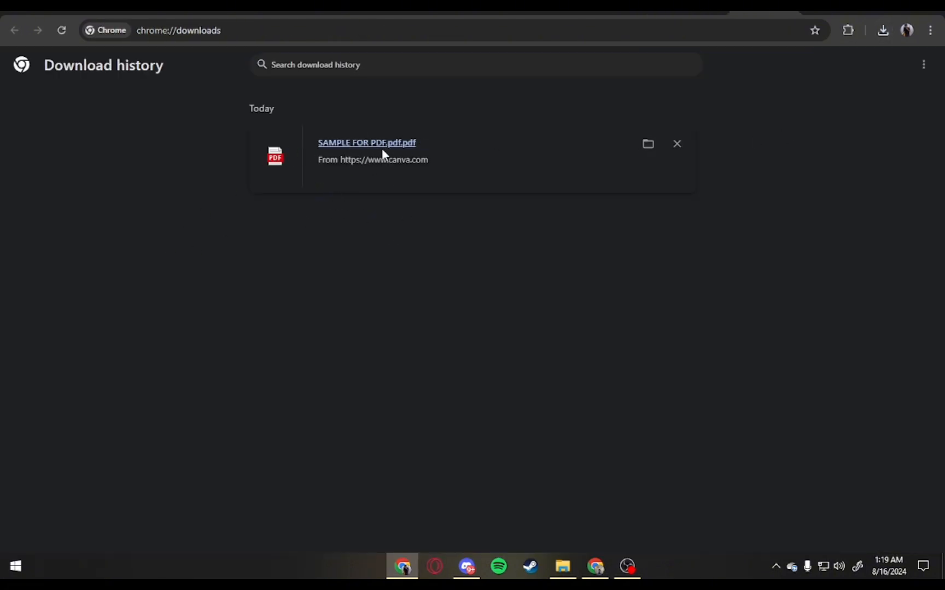
mouse_move(814, 148)
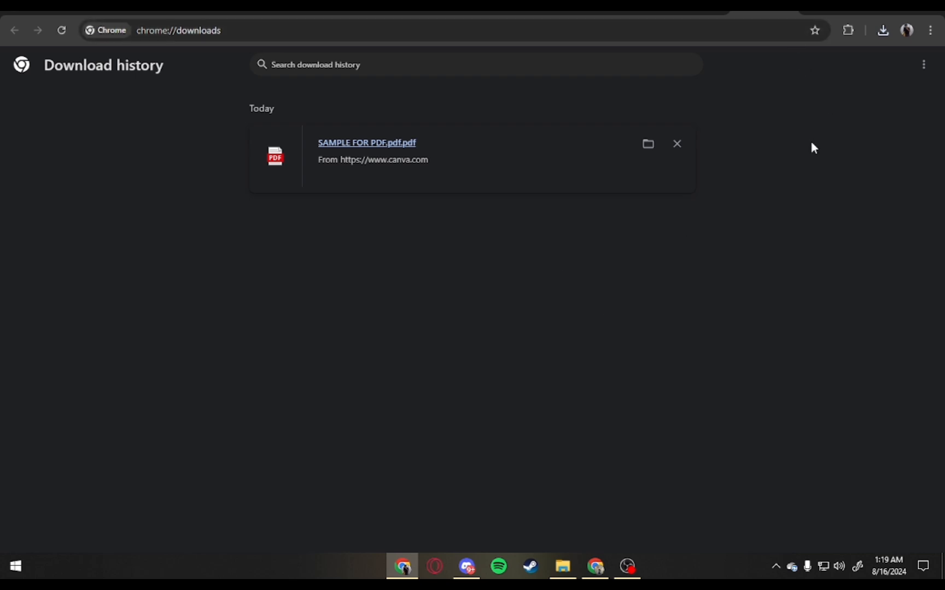
mouse_move(864, 251)
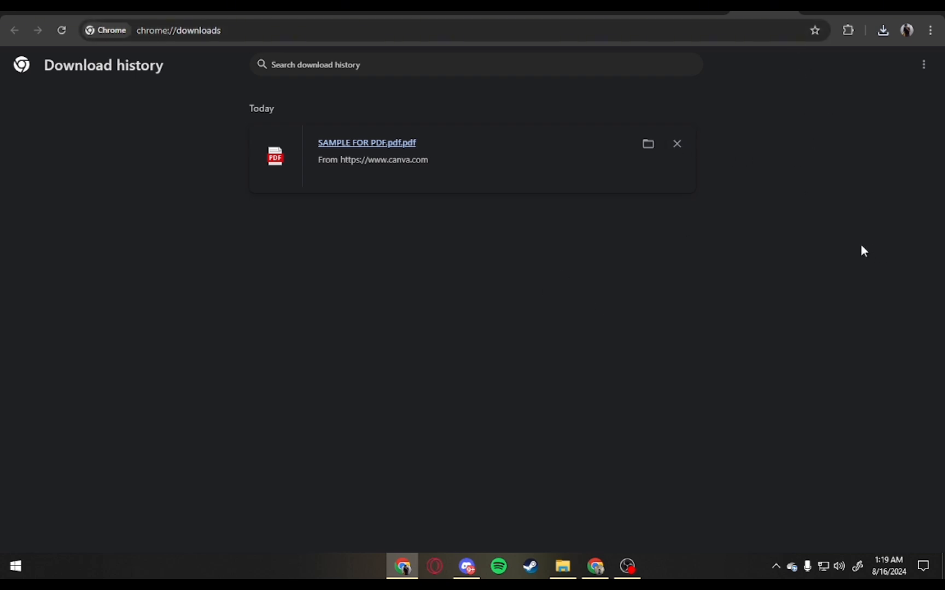